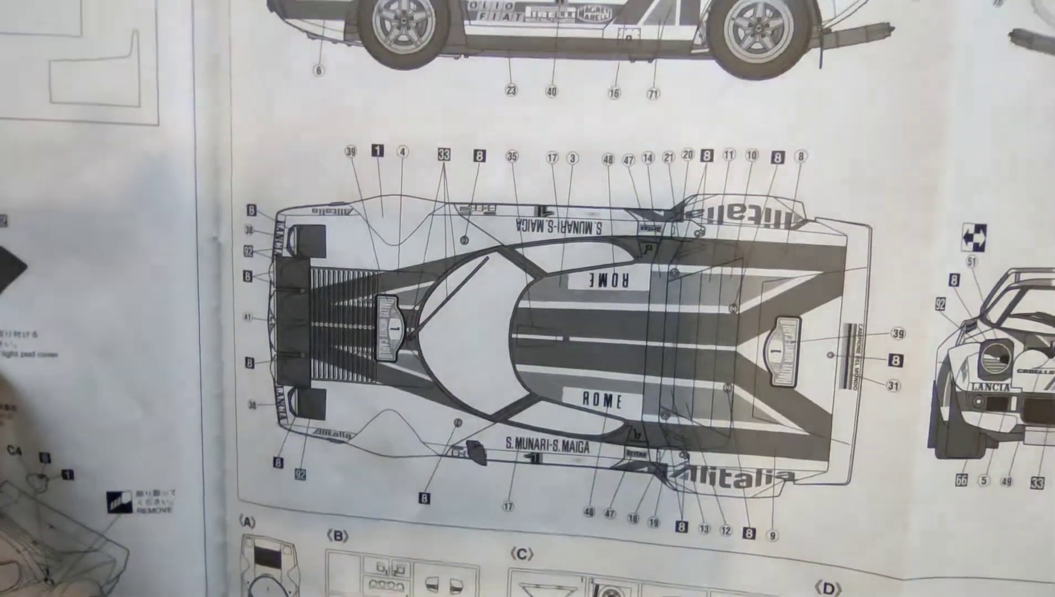
scroll(right, 3)
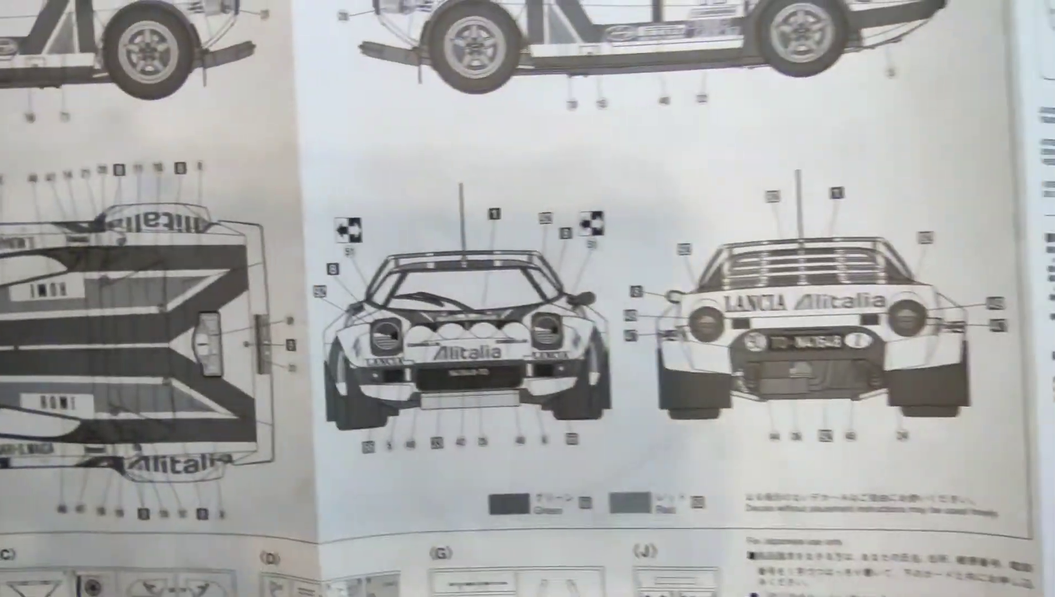